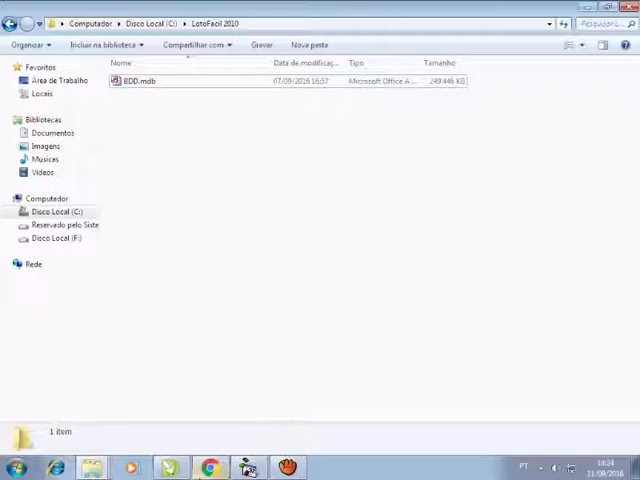
Launch Microsoft Visual Studio 2010 from the Start menu.
{"action": "left_click", "coordinate": [13, 467]}
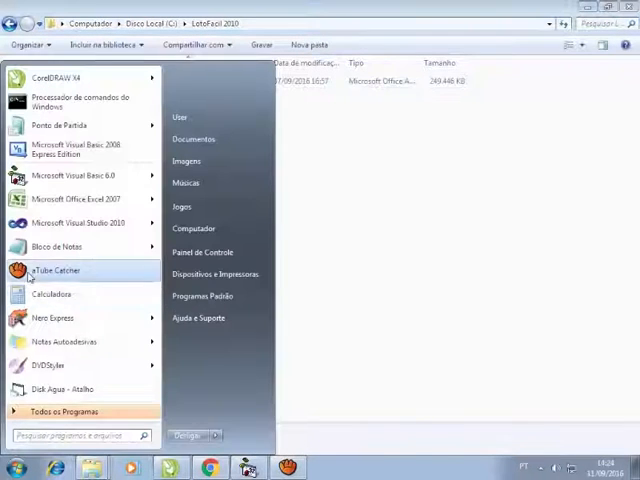
{"action": "mouse_move", "coordinate": [78, 222]}
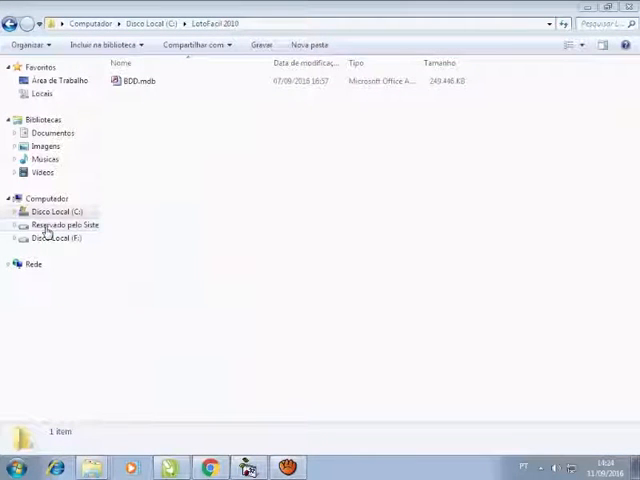
{"action": "left_click", "coordinate": [248, 467]}
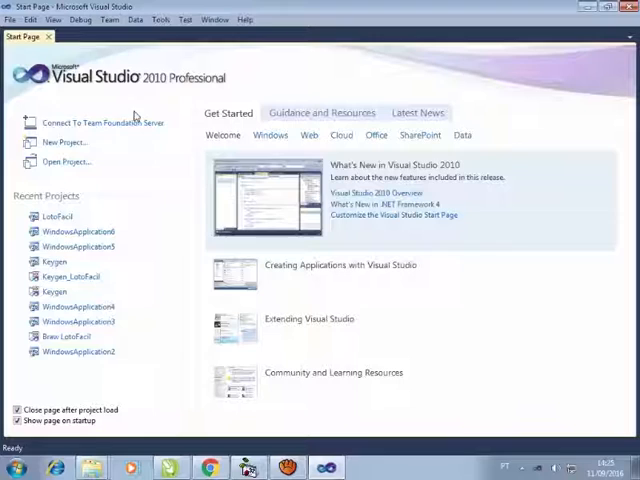
{"action": "mouse_move", "coordinate": [100, 142]}
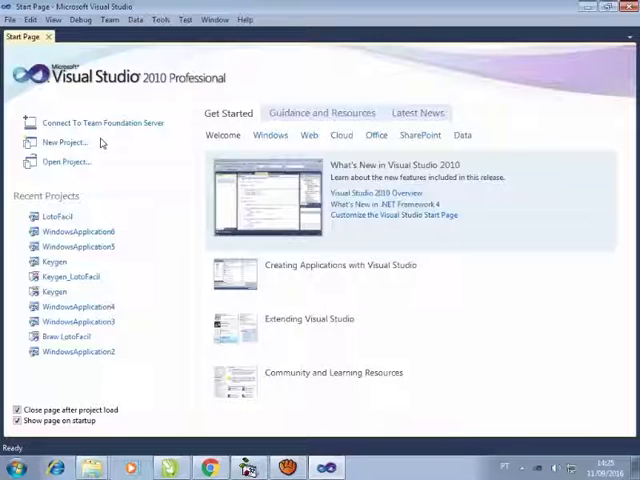
{"action": "mouse_move", "coordinate": [128, 150]}
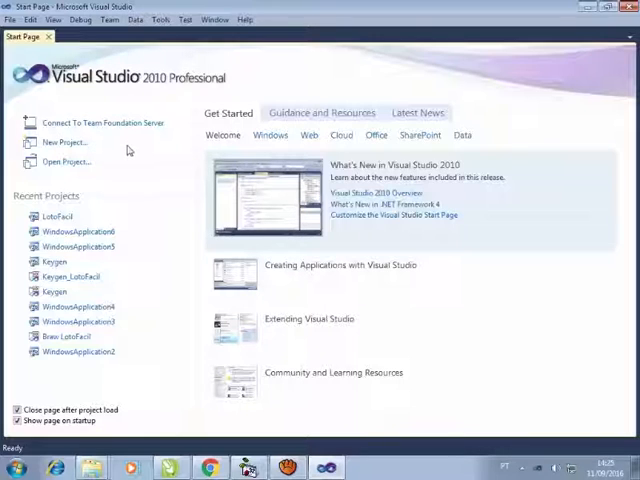
{"action": "mouse_move", "coordinate": [184, 49]}
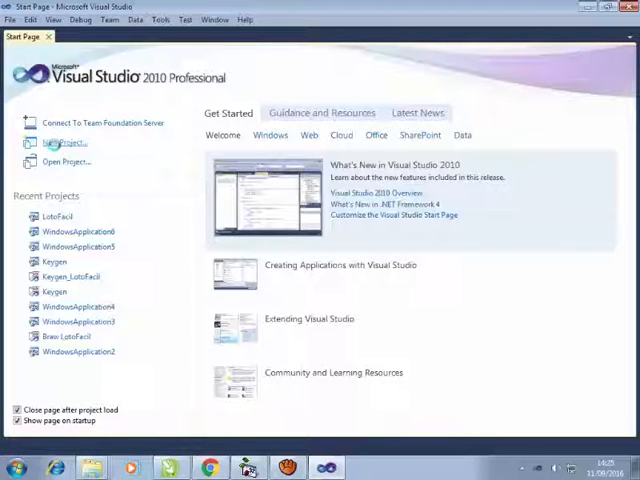
Start a Windows Forms Application project located in C:\LotoFacil 2010.
{"action": "left_click", "coordinate": [63, 143]}
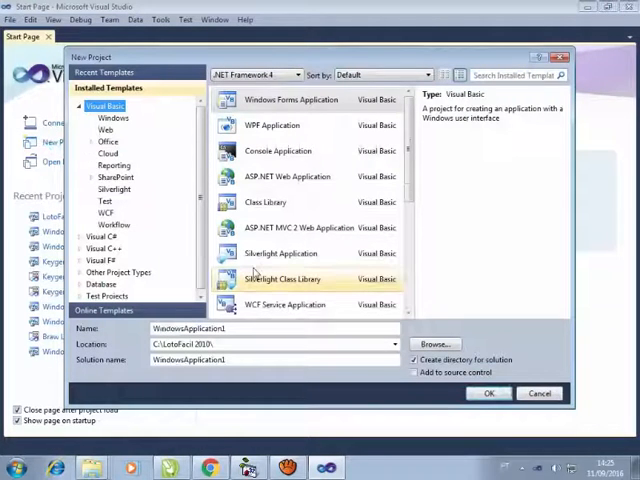
{"action": "left_click", "coordinate": [290, 99]}
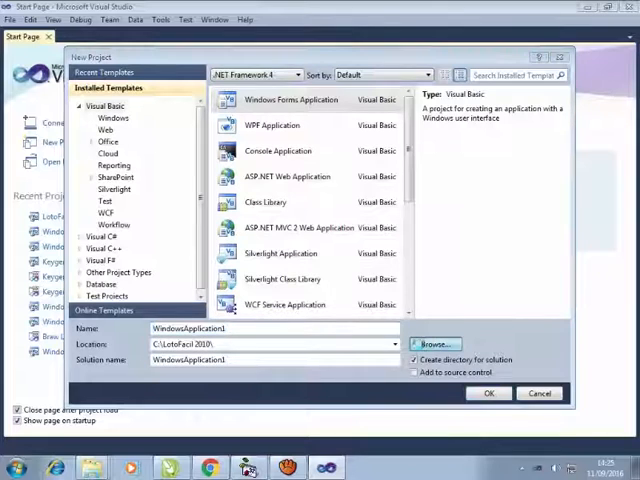
{"action": "left_click", "coordinate": [436, 343]}
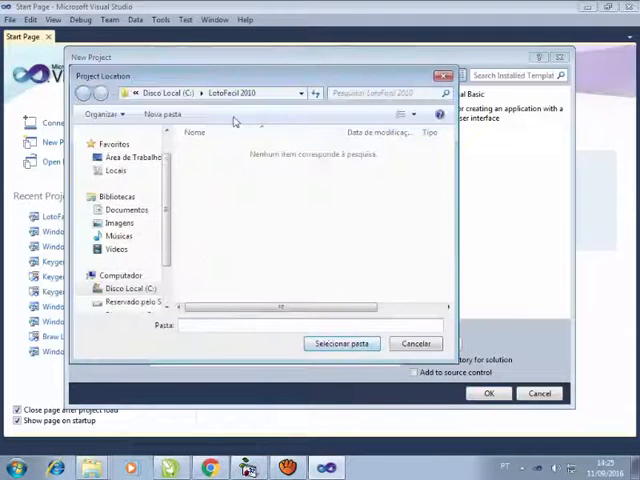
{"action": "left_click", "coordinate": [123, 288]}
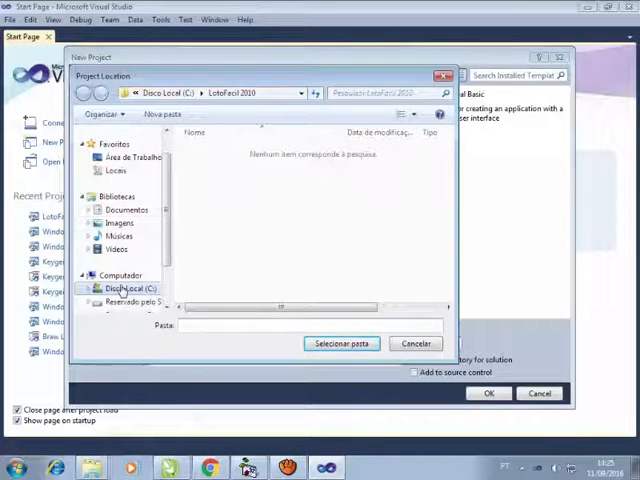
{"action": "left_click", "coordinate": [120, 288]}
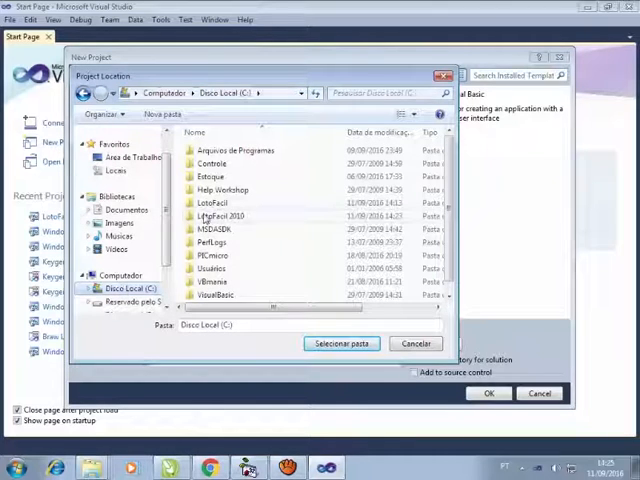
{"action": "double_click", "coordinate": [222, 216]}
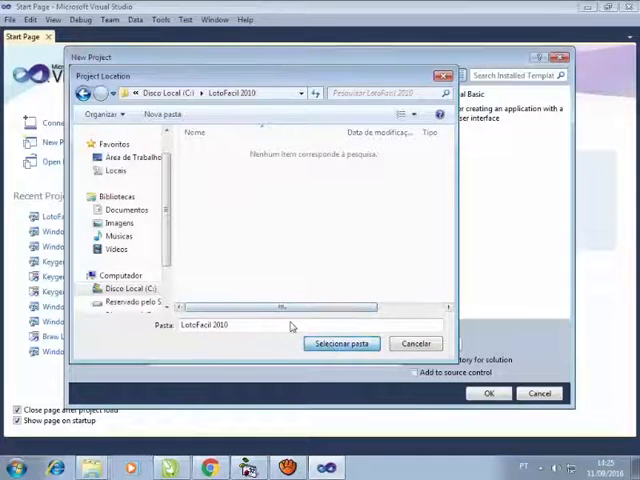
{"action": "left_click", "coordinate": [341, 343]}
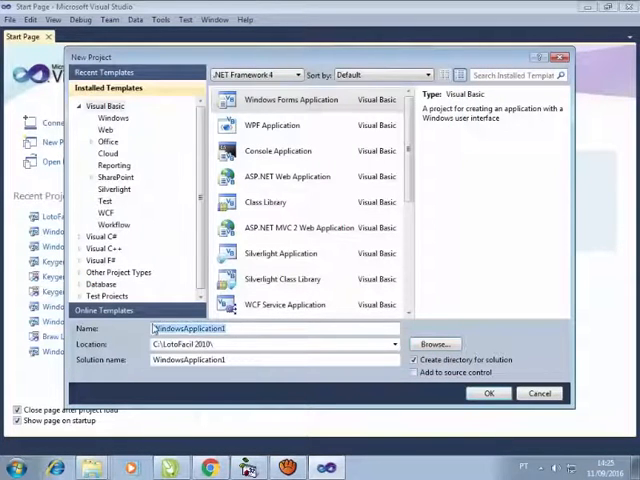
Name the project LotoFacil and confirm its creation.
{"action": "type", "text": "LotoFacil"}
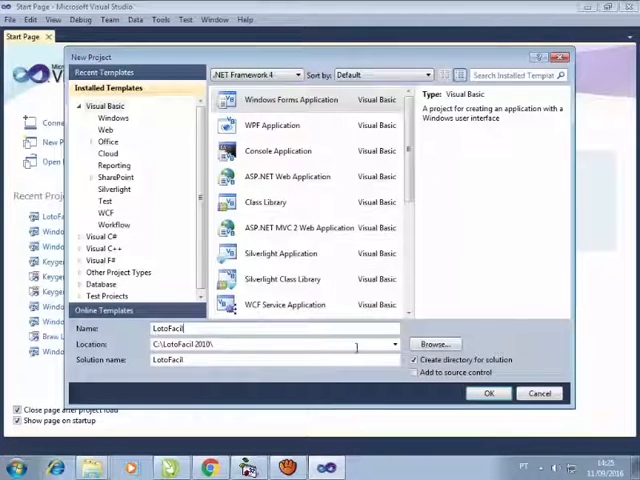
{"action": "left_click", "coordinate": [489, 393]}
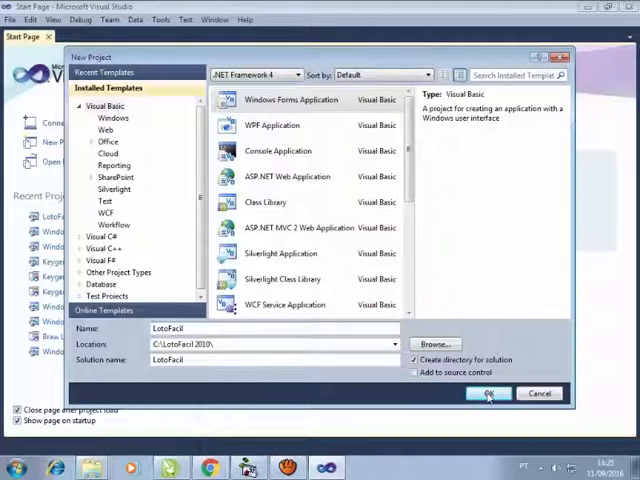
{"action": "left_click", "coordinate": [488, 392]}
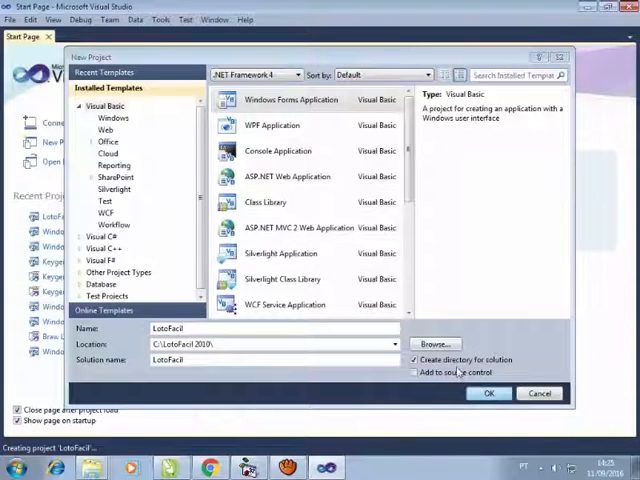
Close the Form1.vb [Design] tab once the LotoFacil project loads.
{"action": "left_click", "coordinate": [488, 393]}
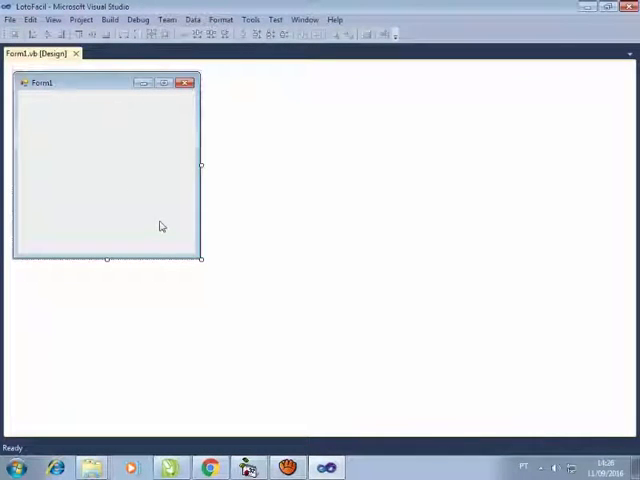
{"action": "mouse_move", "coordinate": [80, 60]}
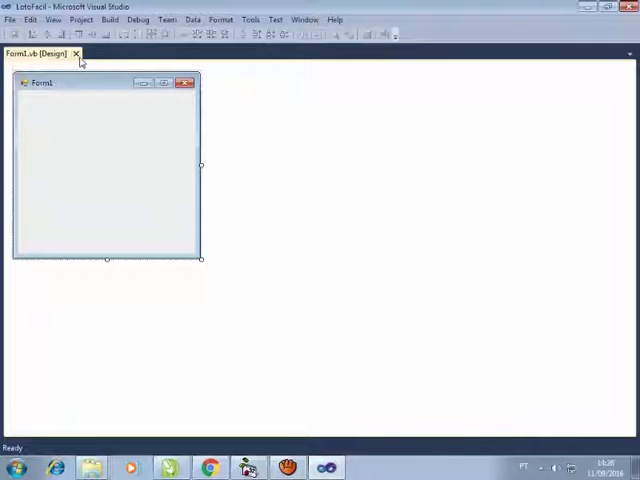
{"action": "left_click", "coordinate": [76, 54]}
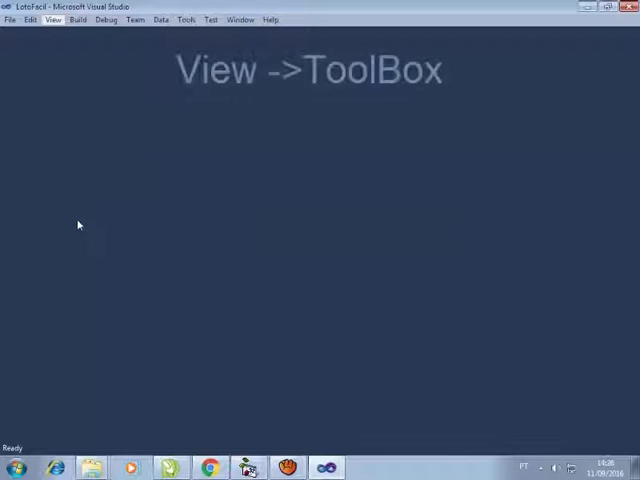
Show Solution Explorer from the View menu and open Form1.vb.
{"action": "left_click", "coordinate": [53, 19]}
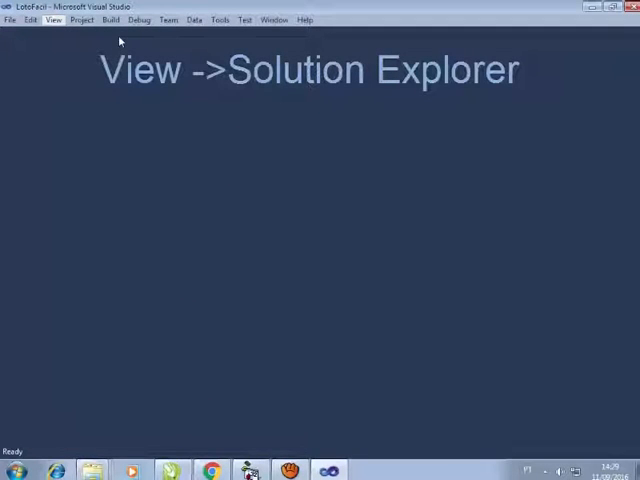
{"action": "left_click", "coordinate": [53, 19]}
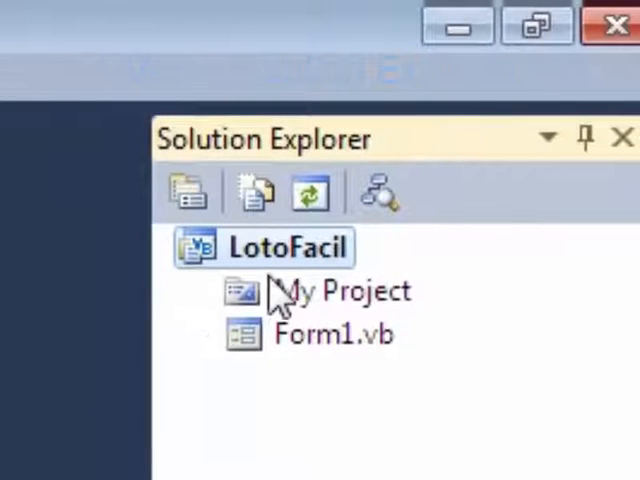
{"action": "left_click", "coordinate": [333, 334]}
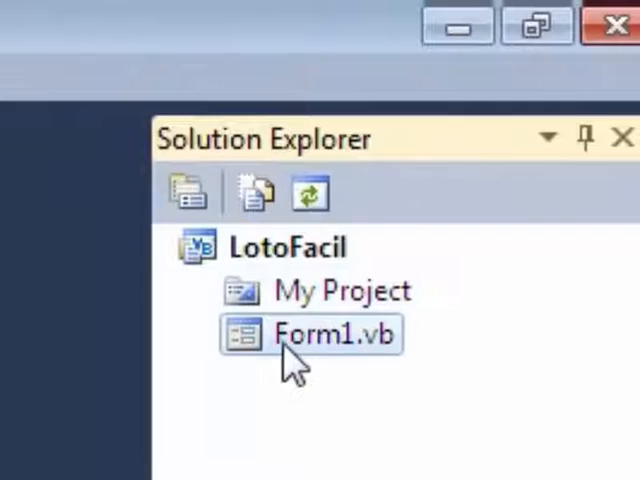
{"action": "double_click", "coordinate": [334, 334]}
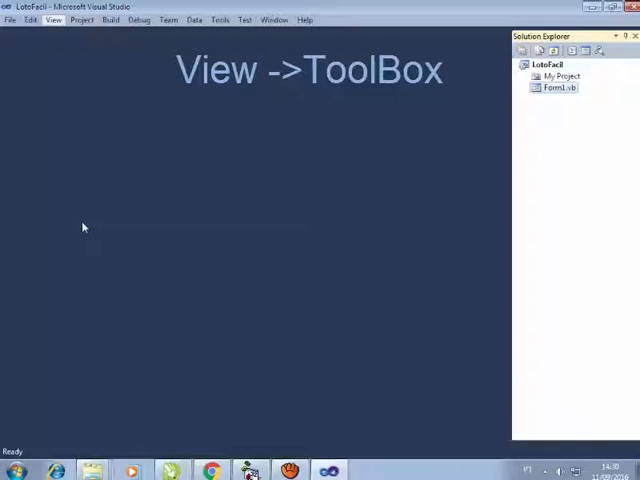
Open Form1 in the designer and pin the Toolbox and Solution Explorer open.
{"action": "left_click", "coordinate": [53, 19]}
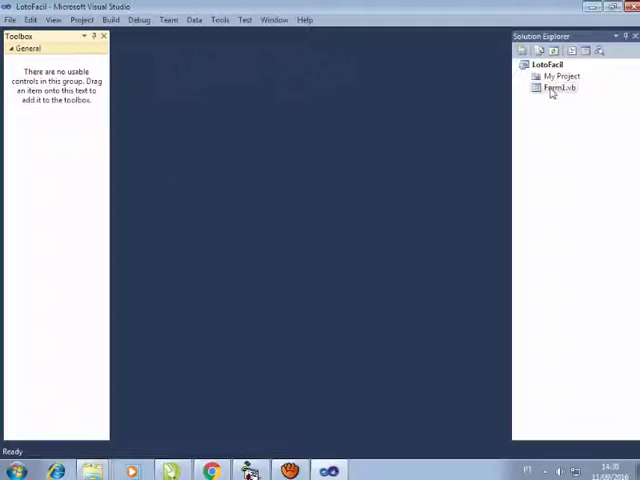
{"action": "double_click", "coordinate": [558, 88]}
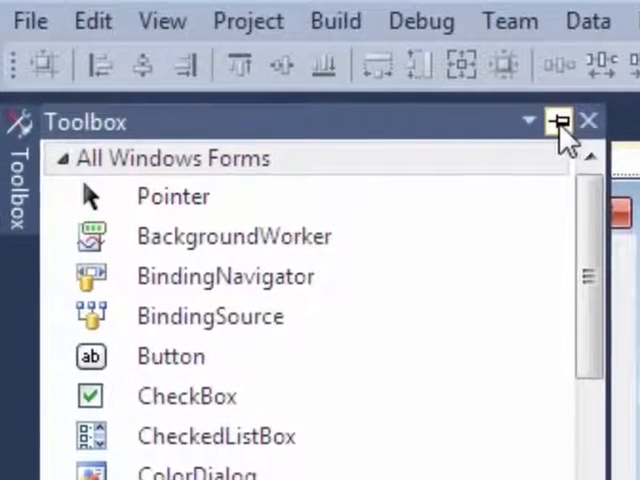
{"action": "left_click", "coordinate": [562, 120]}
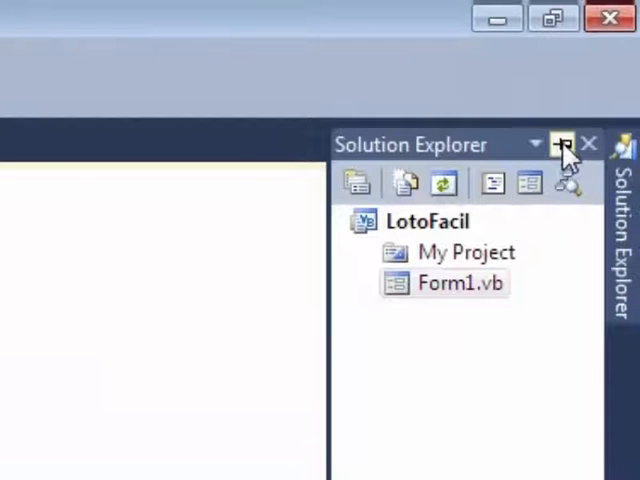
{"action": "left_click", "coordinate": [566, 143]}
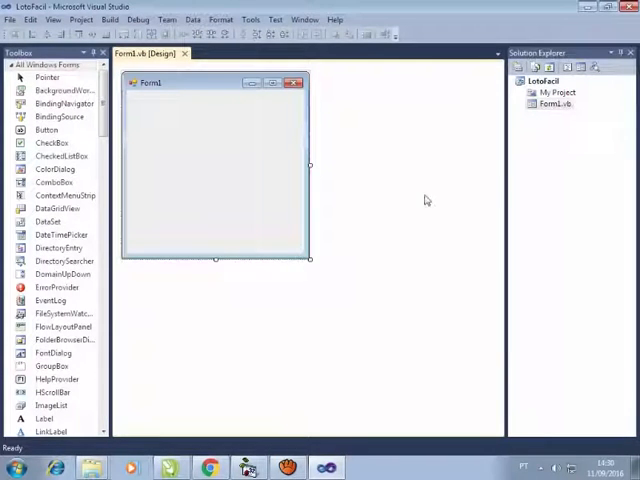
{"action": "mouse_move", "coordinate": [322, 378]}
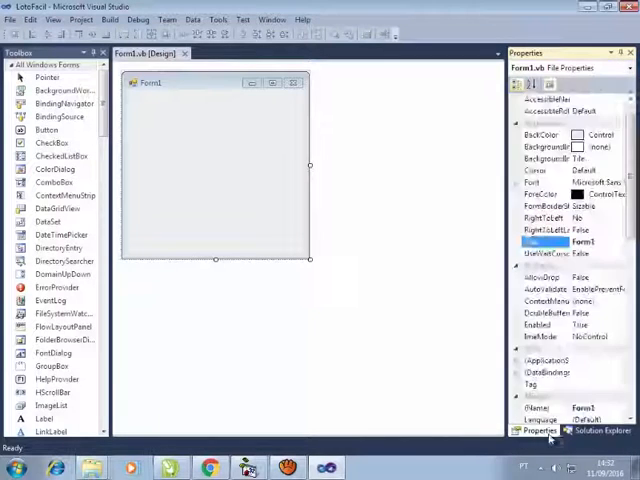
Dock the Properties window below Solution Explorer.
{"action": "left_click", "coordinate": [606, 430]}
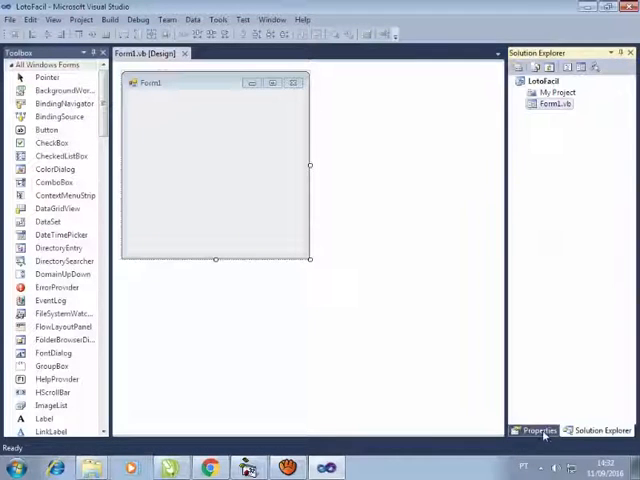
{"action": "left_click", "coordinate": [540, 430]}
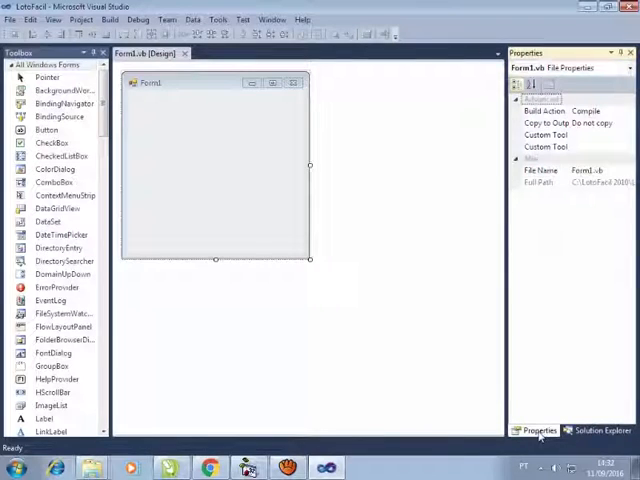
{"action": "left_click", "coordinate": [597, 430]}
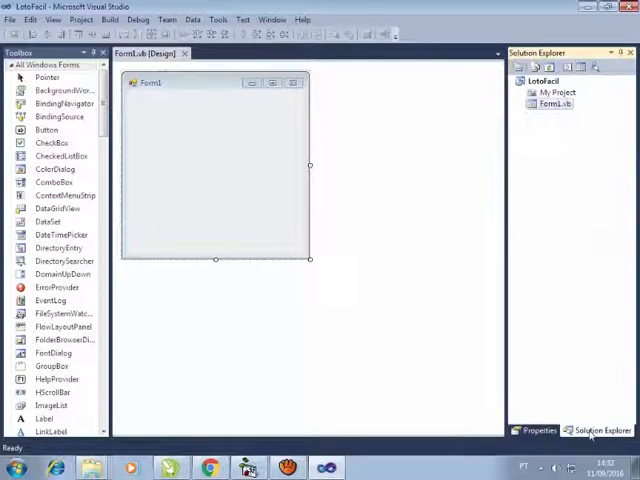
{"action": "left_click", "coordinate": [539, 430]}
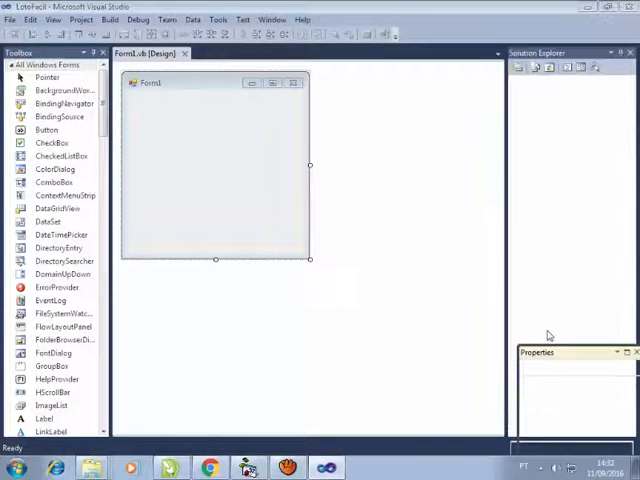
{"action": "left_click", "coordinate": [548, 103]}
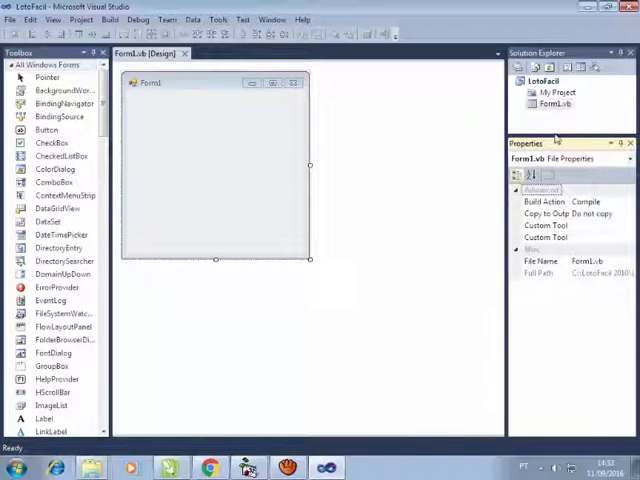
{"action": "mouse_move", "coordinate": [363, 281]}
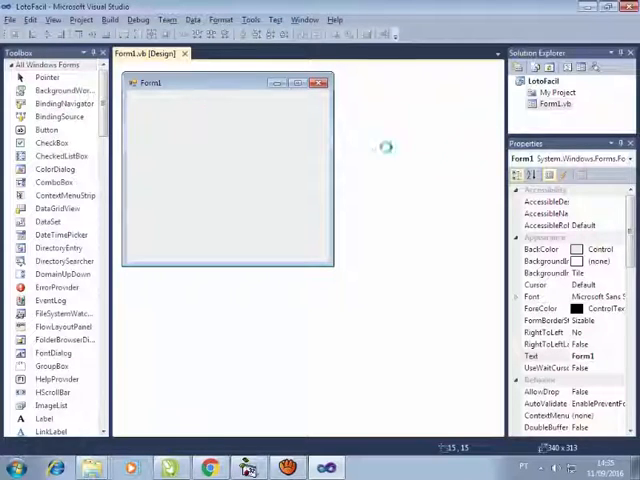
Rename Form1 references to FrmMenu and set the form Text to 'Braw - LotoFacil'.
{"action": "left_click", "coordinate": [554, 103]}
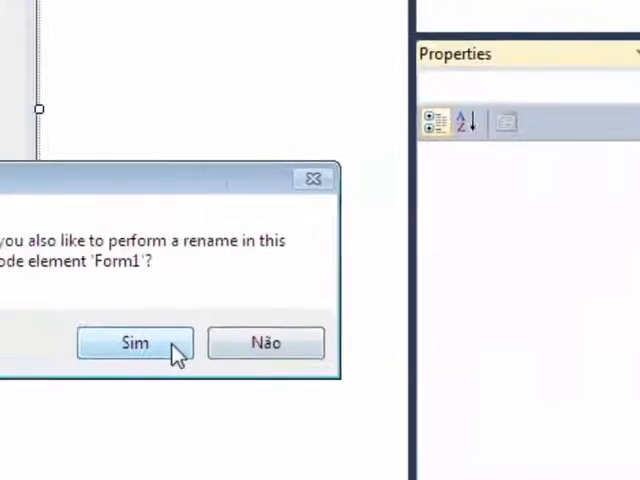
{"action": "left_click", "coordinate": [135, 342]}
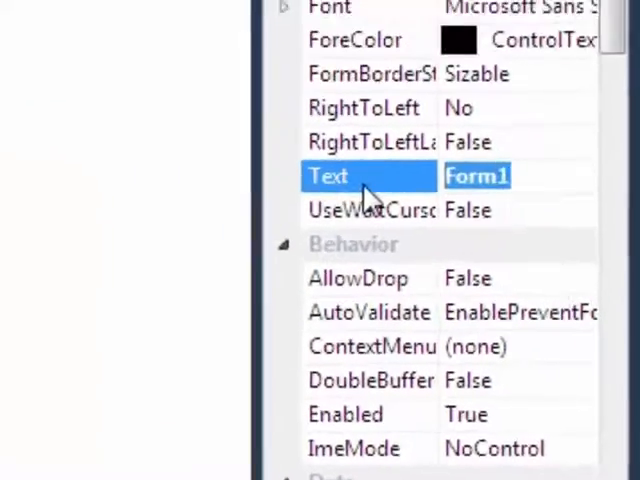
{"action": "type", "text": "Braw -"}
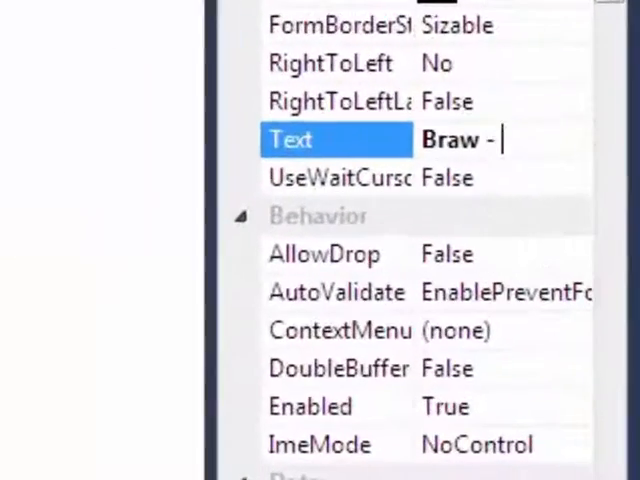
{"action": "type", "text": "LotoFaci"}
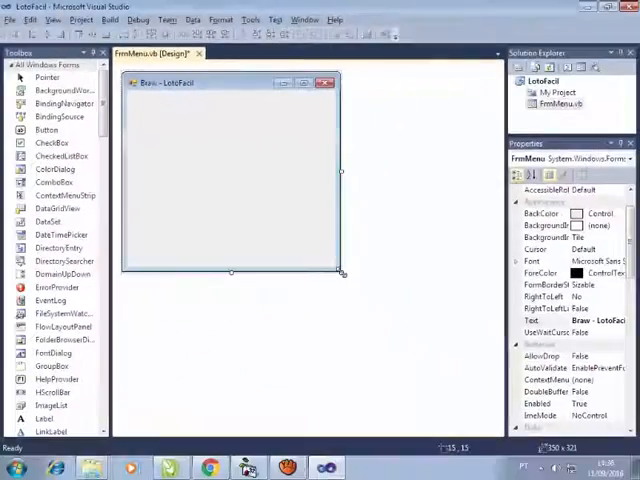
Drag the form's resize handle to enlarge it slightly.
{"action": "left_click", "coordinate": [57, 287]}
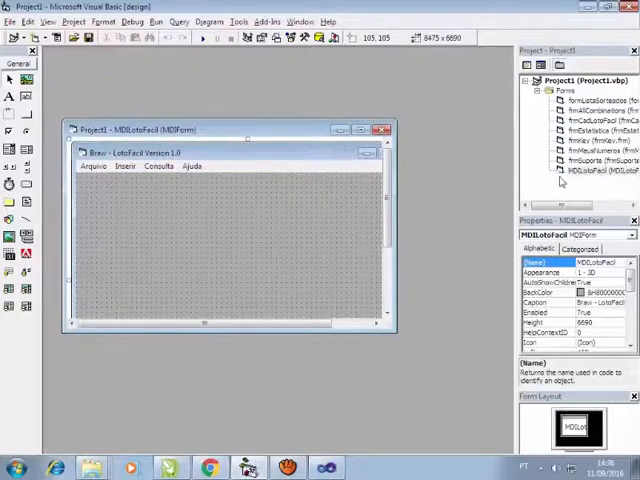
{"action": "mouse_move", "coordinate": [294, 135]}
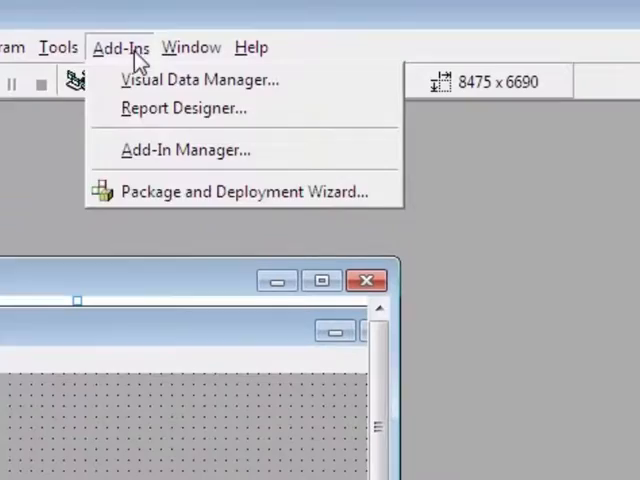
{"action": "left_click", "coordinate": [58, 47]}
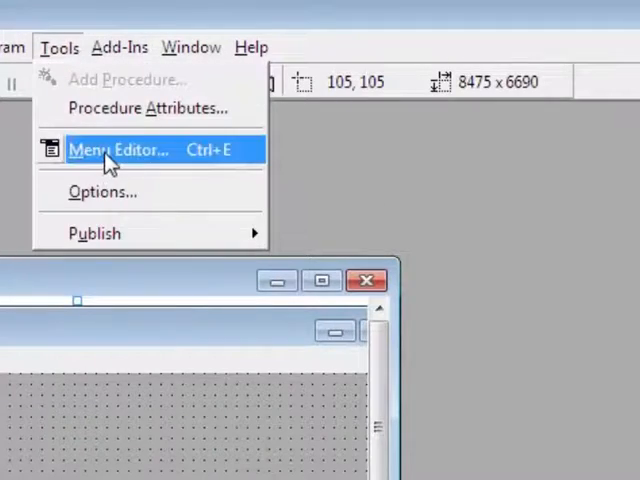
{"action": "left_click", "coordinate": [119, 149]}
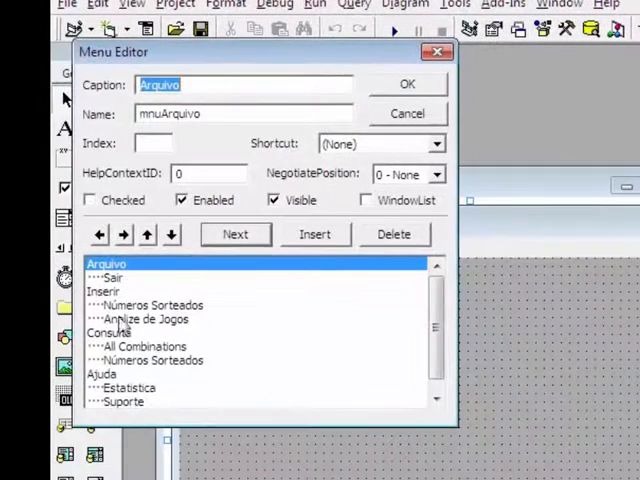
{"action": "left_click", "coordinate": [407, 84]}
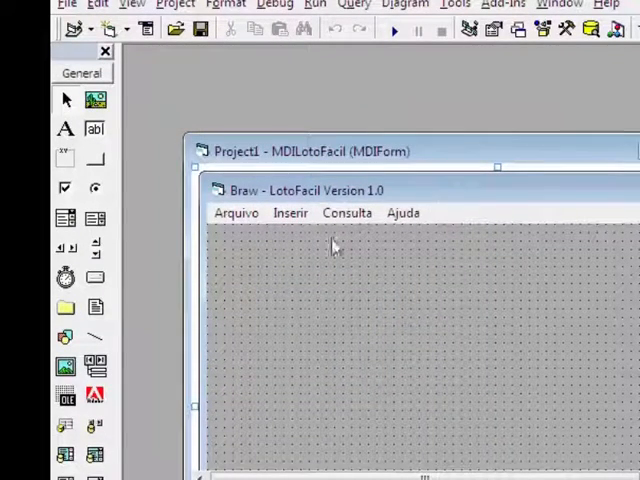
{"action": "left_click", "coordinate": [236, 212]}
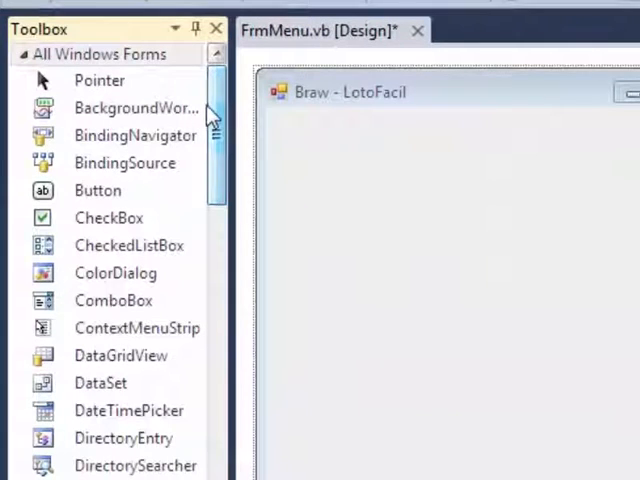
Scroll the Toolbox down to the Menus & Toolbars section.
{"action": "scroll", "scroll_direction": "down", "scroll_amount": 3}
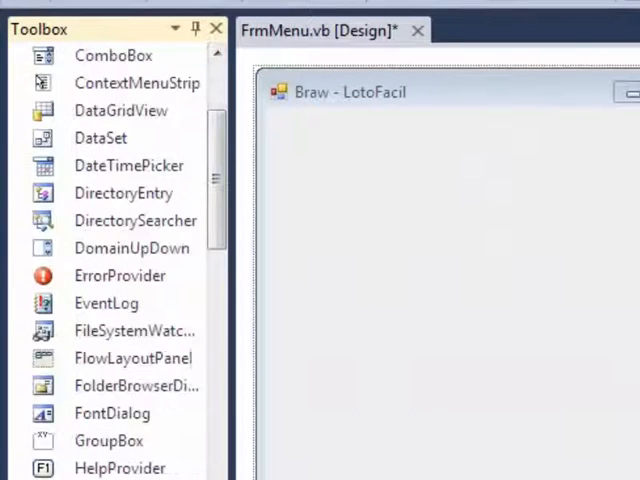
{"action": "scroll", "scroll_direction": "down", "scroll_amount": 3}
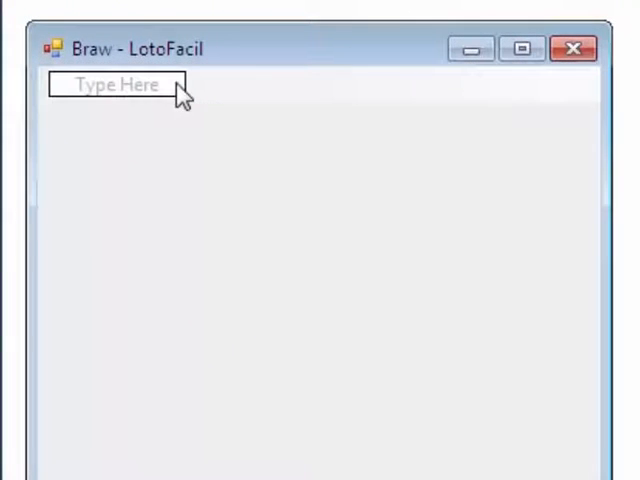
Add a top-level 'Arquivo' menu item and give it an mnu-prefixed name.
{"action": "left_click", "coordinate": [114, 84]}
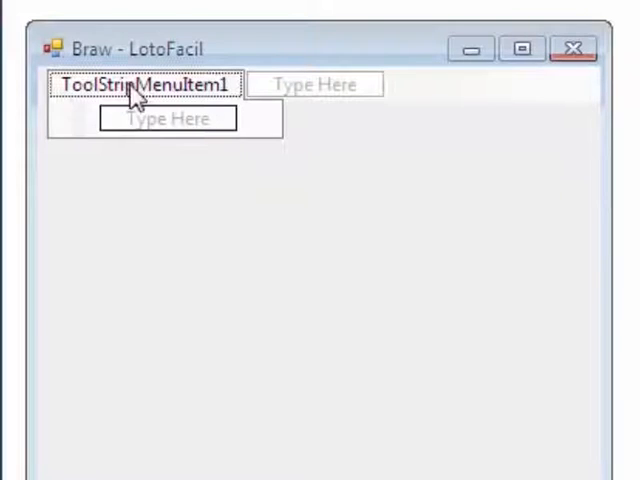
{"action": "left_click", "coordinate": [166, 118]}
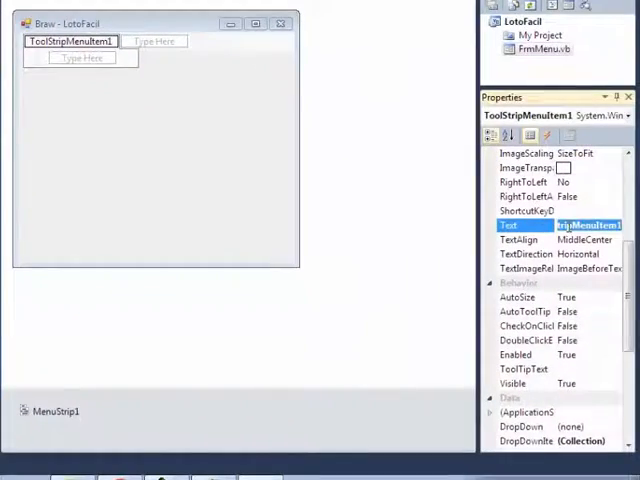
{"action": "type", "text": "Arquivo"}
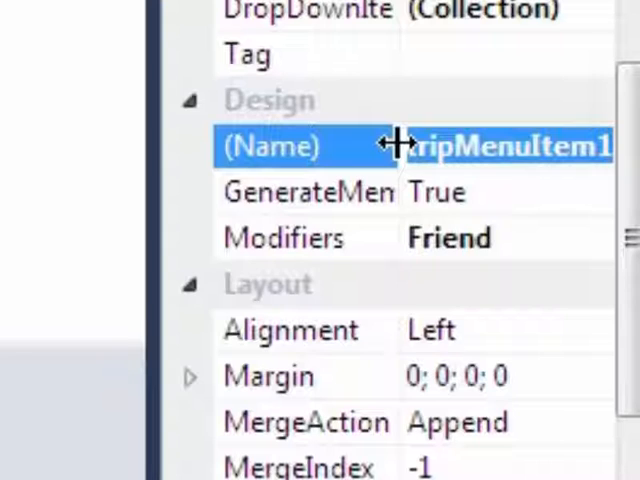
{"action": "type", "text": "mnu"}
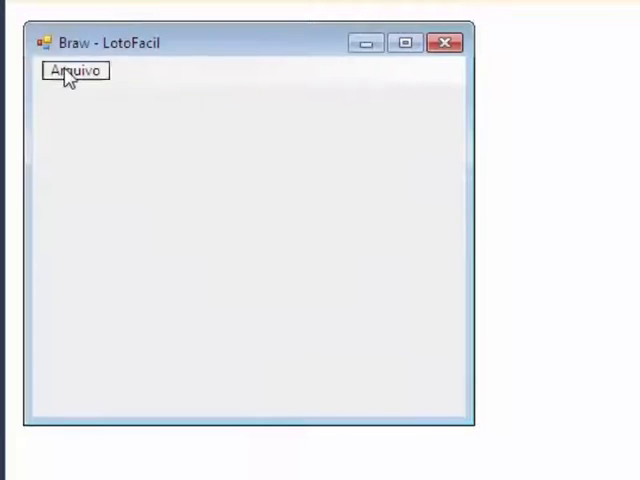
Add a new 'Sair' item under the Arquivo menu.
{"action": "left_click", "coordinate": [74, 71]}
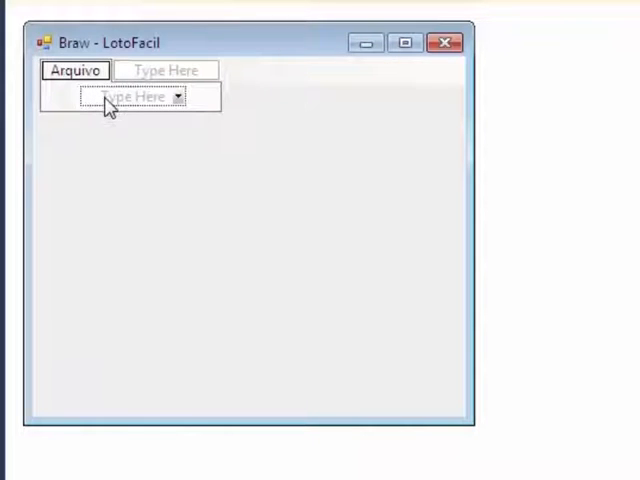
{"action": "left_click", "coordinate": [128, 97]}
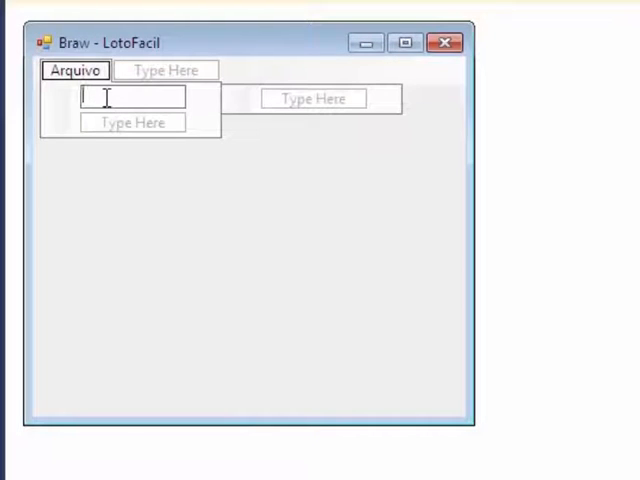
{"action": "type", "text": "Sair"}
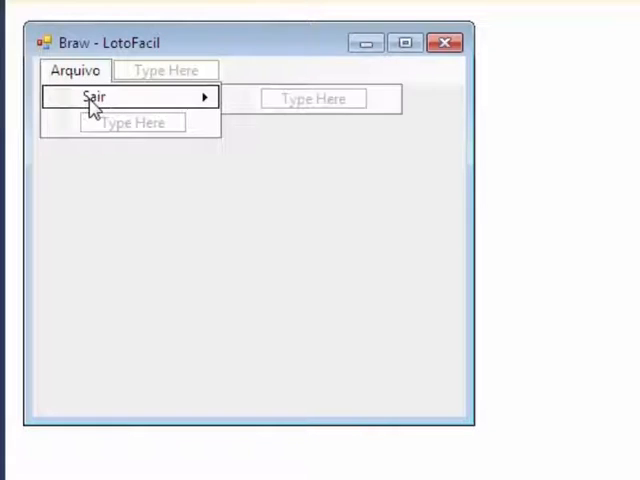
Set the Sair item's (Name) property to mnuSair.
{"action": "left_click", "coordinate": [94, 96]}
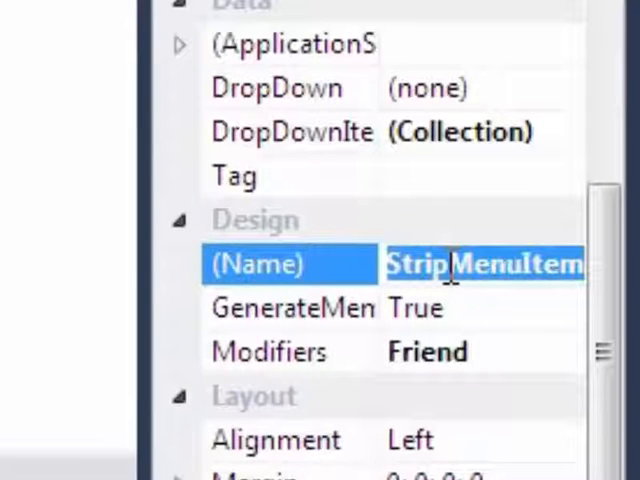
{"action": "type", "text": "m"}
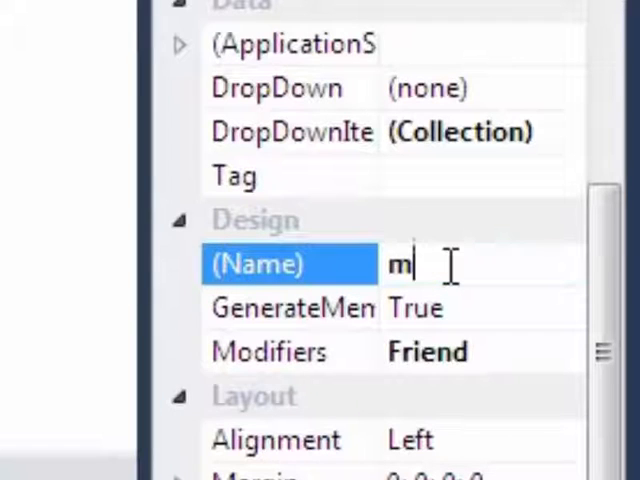
{"action": "type", "text": "nuSair"}
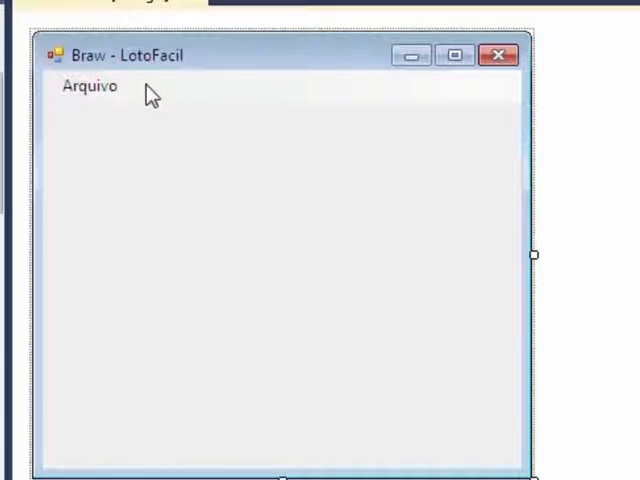
{"action": "mouse_move", "coordinate": [170, 100]}
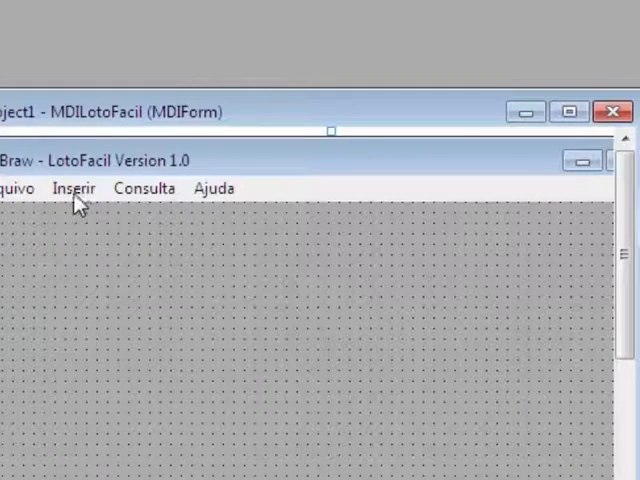
Check the original project's Inserir menu, then add an 'Inserir' menu beside Arquivo.
{"action": "left_click", "coordinate": [73, 188]}
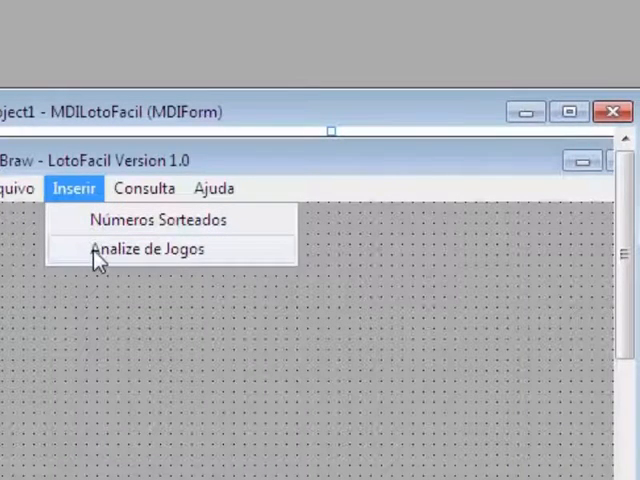
{"action": "left_click", "coordinate": [148, 249]}
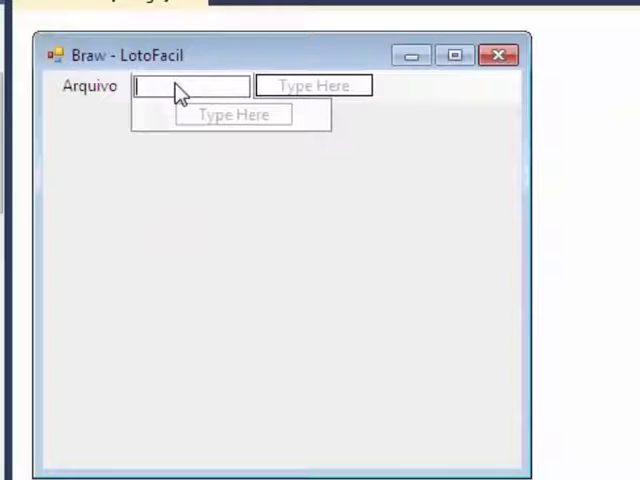
{"action": "type", "text": "Inserir"}
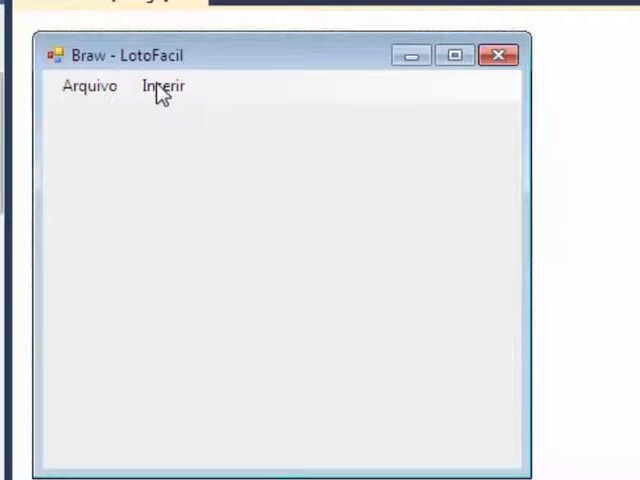
Add 'Números Sorteados' and 'Meus Jogos' items beneath the Inserir menu.
{"action": "left_click", "coordinate": [163, 85]}
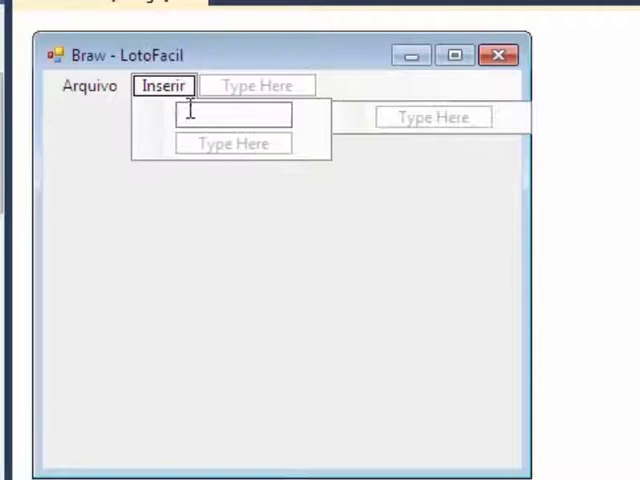
{"action": "type", "text": "Núme"}
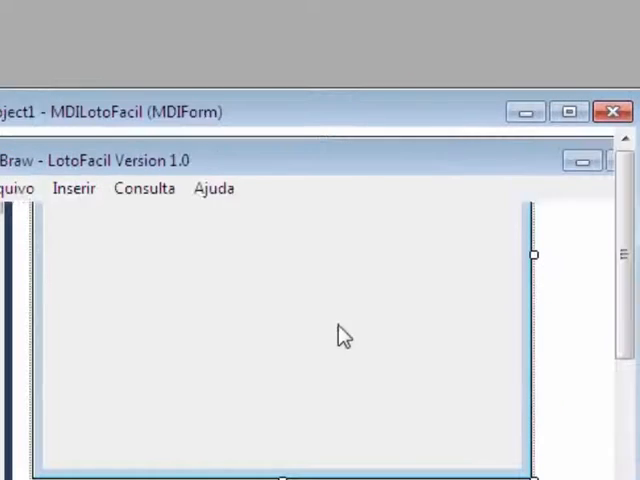
{"action": "left_click", "coordinate": [73, 188]}
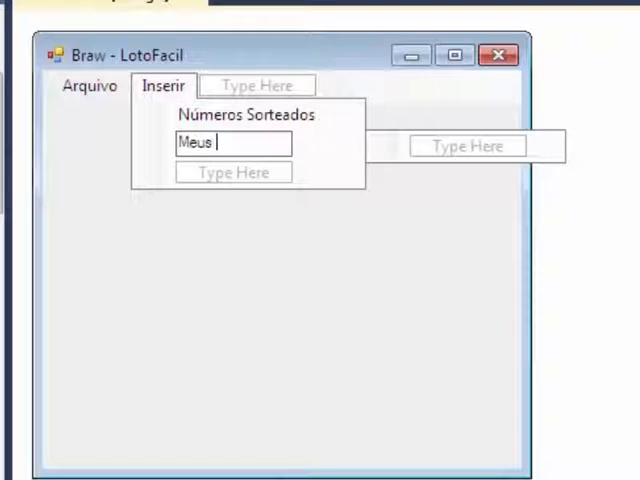
{"action": "type", "text": "Jogos"}
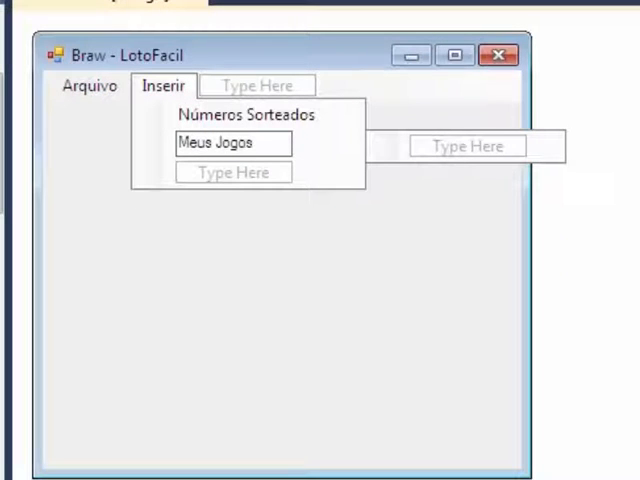
{"action": "left_click", "coordinate": [163, 86]}
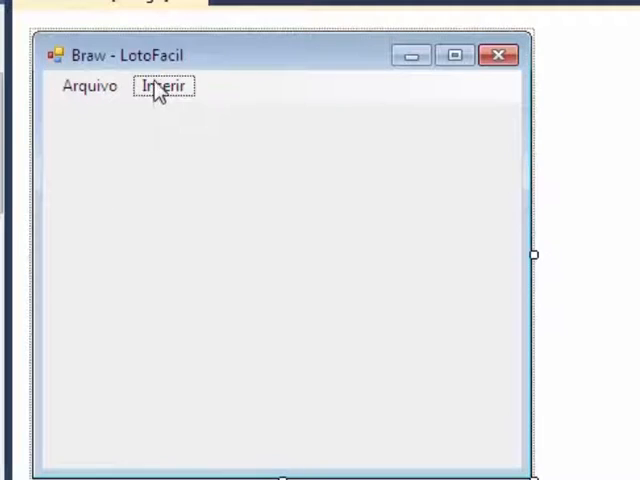
{"action": "left_click", "coordinate": [163, 85]}
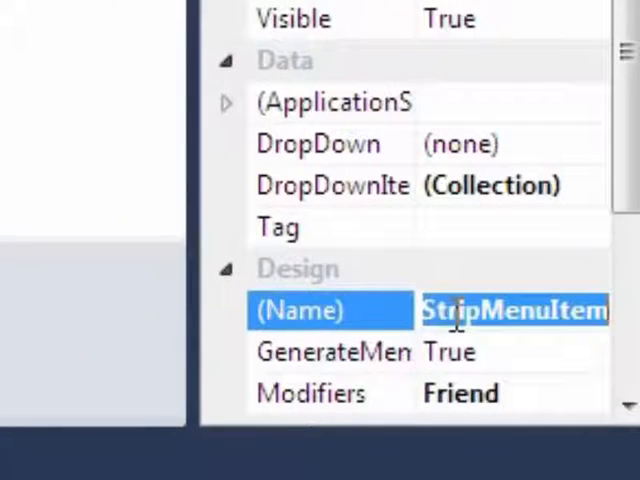
Rename the Inserir sub-items with mnu-prefixed names, including mnuMeusJogos.
{"action": "type", "text": "mn"}
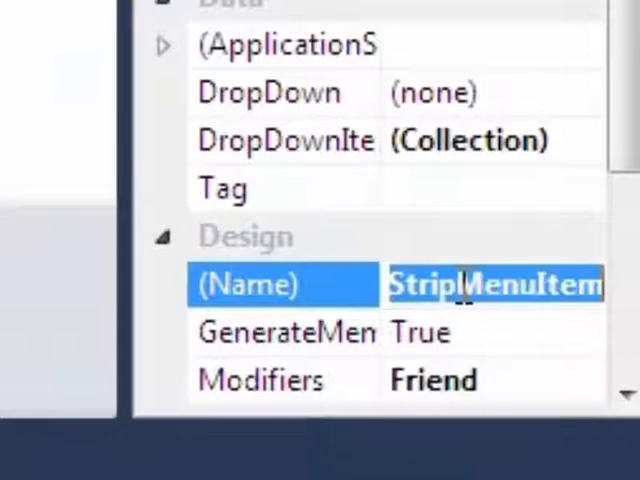
{"action": "type", "text": "mnu"}
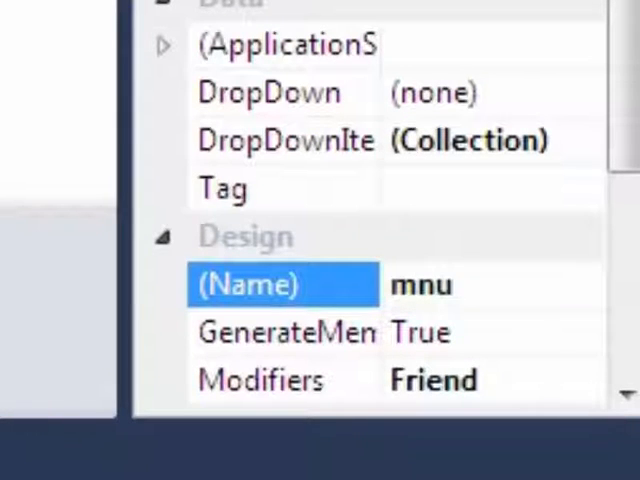
{"action": "type", "text": "Nu"}
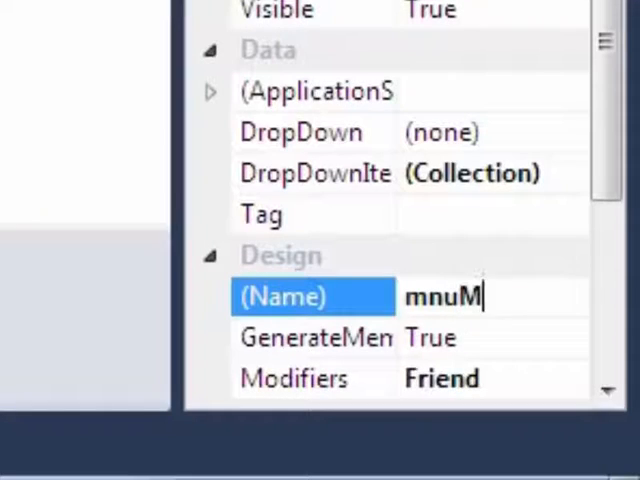
{"action": "type", "text": "eusJogos"}
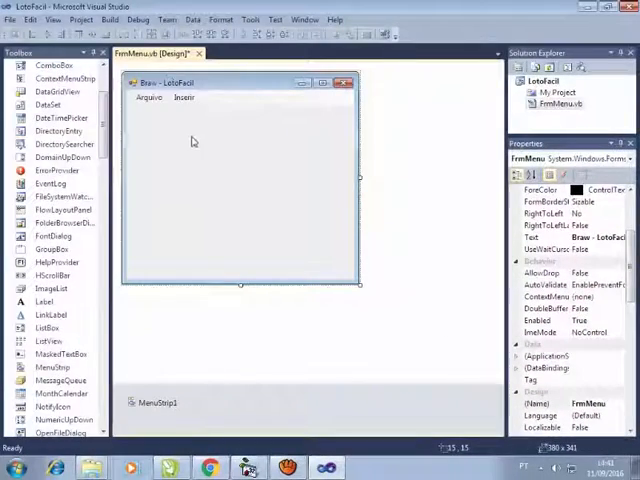
Build and run LotoFacil so the Braw - LotoFacil window opens with Arquivo and Inserir menus.
{"action": "key", "text": "f5"}
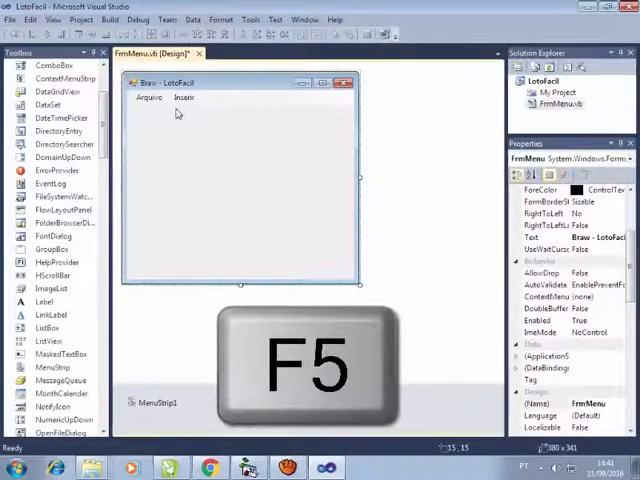
{"action": "key", "text": "f5"}
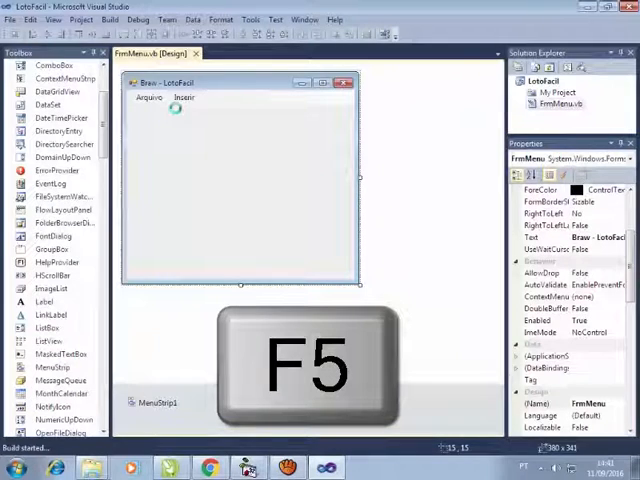
{"action": "key", "text": "f5"}
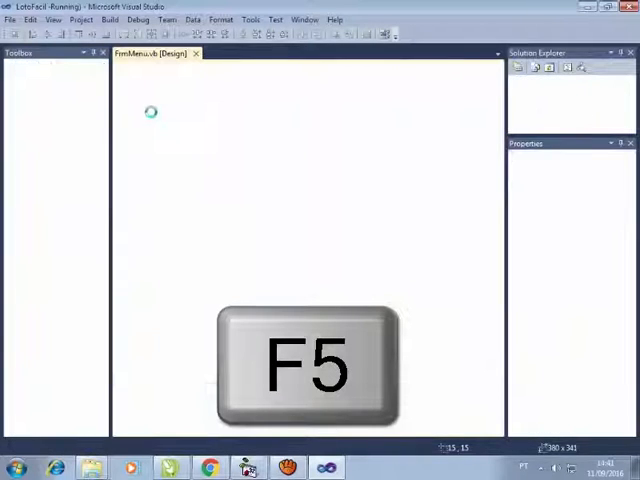
{"action": "key", "text": "f5"}
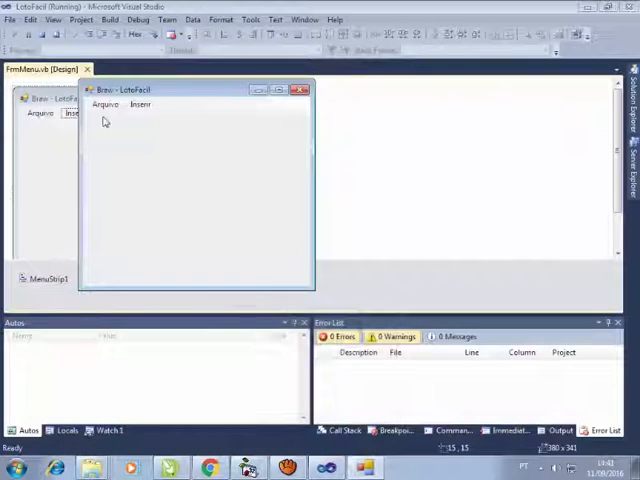